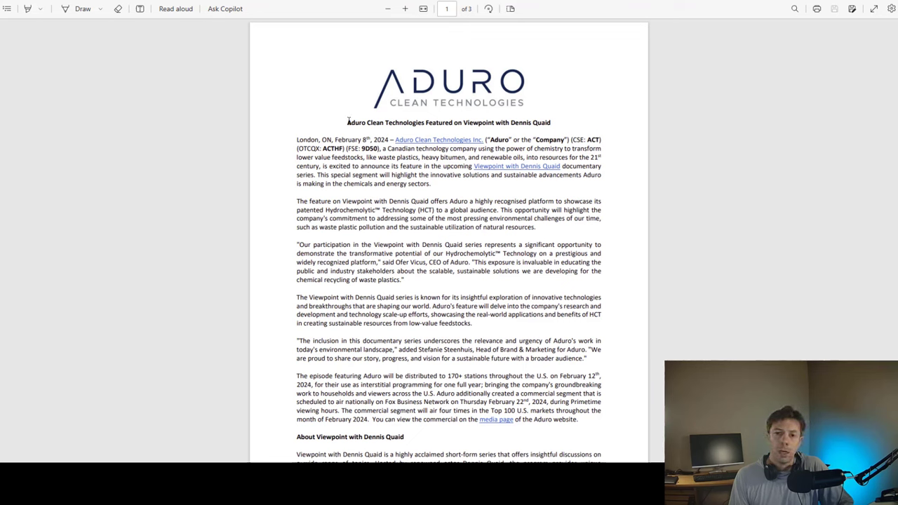
- Scroll to the About Viewpoint with Dennis Quaid section at the end of page 1
left_click_drag(347, 122, 474, 122)
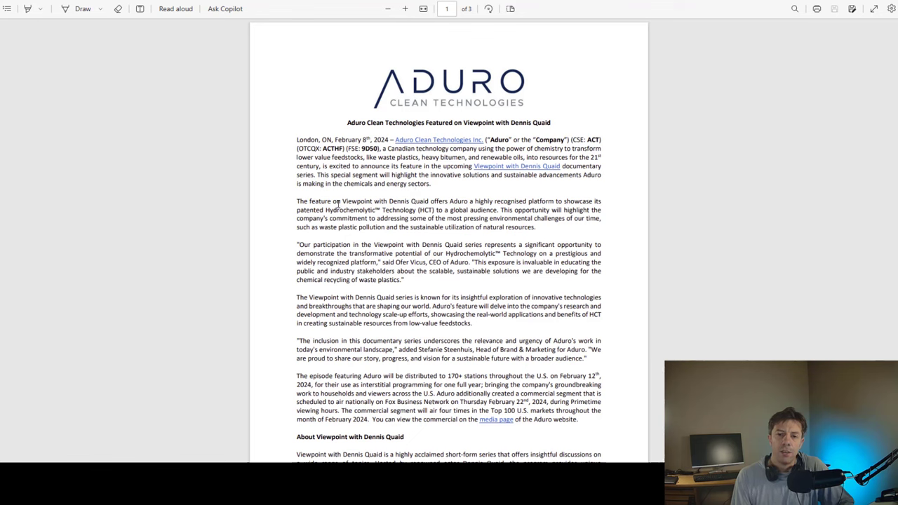
mouse_move(456, 206)
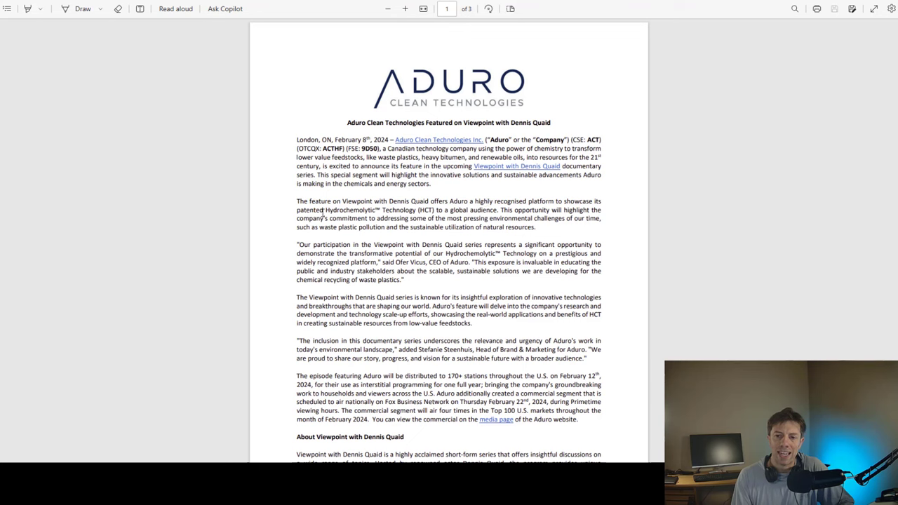
mouse_move(448, 214)
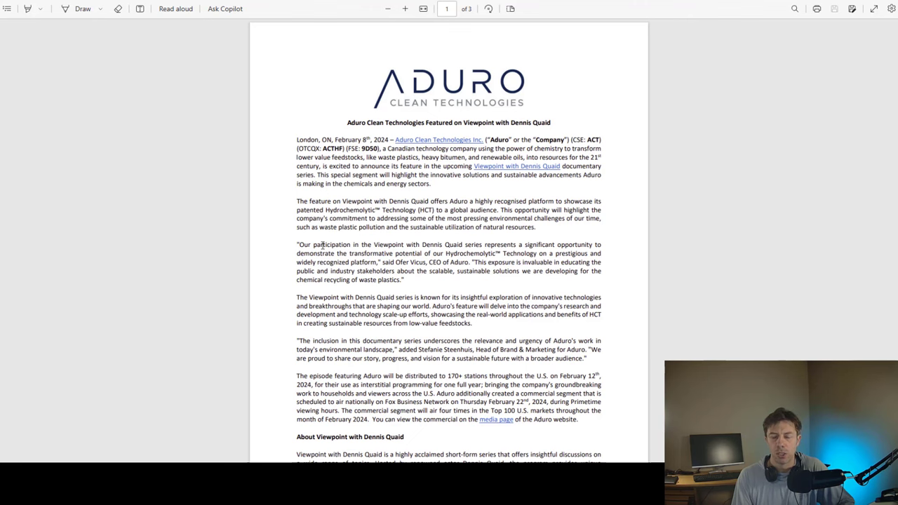
scroll("down", 3)
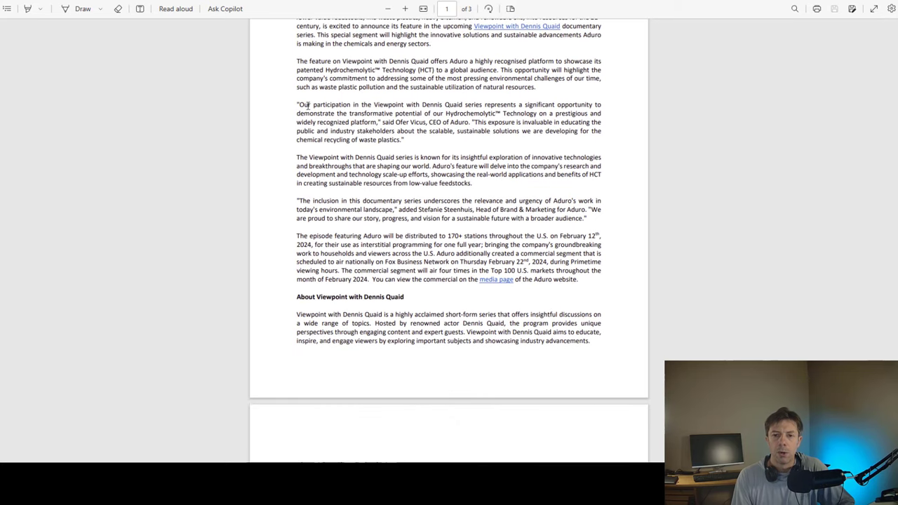
mouse_move(396, 113)
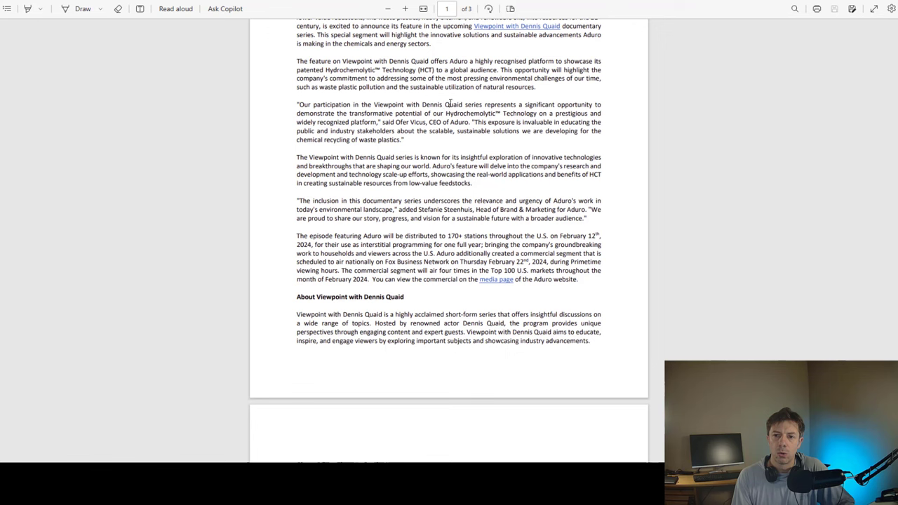
mouse_move(553, 112)
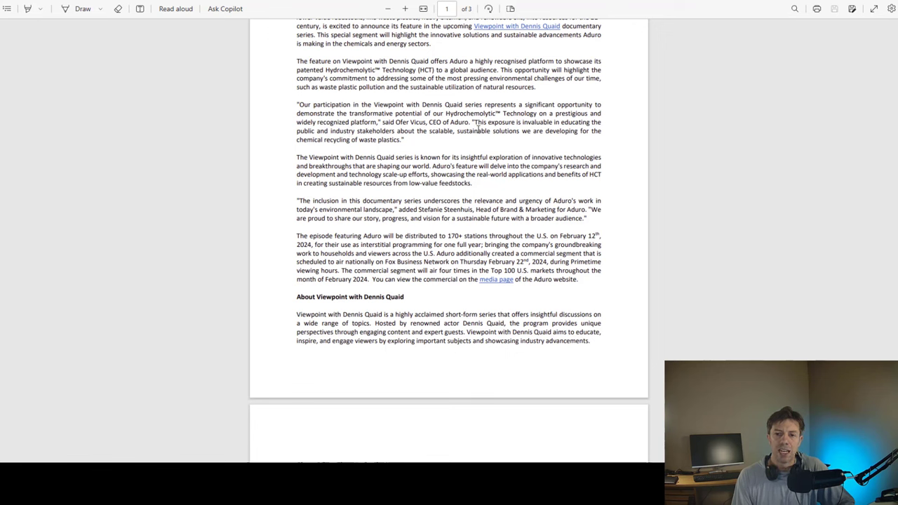
mouse_move(508, 161)
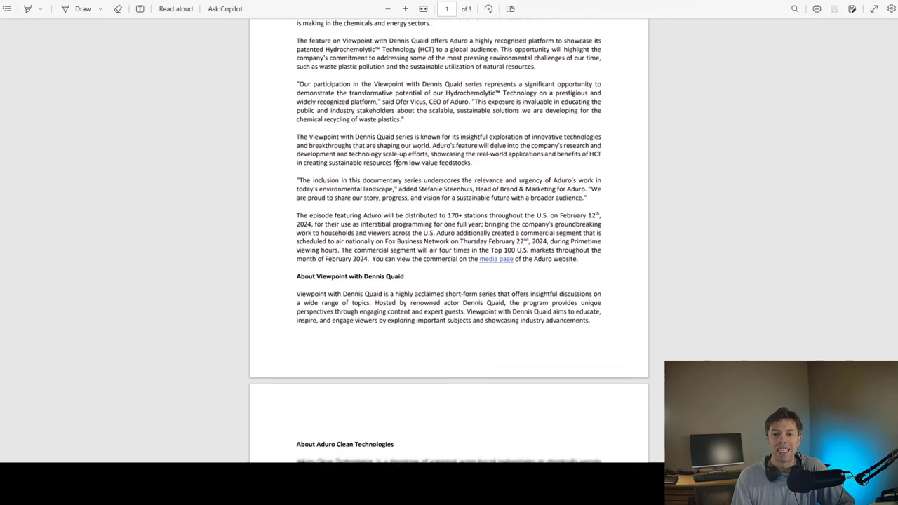
scroll("down", 3)
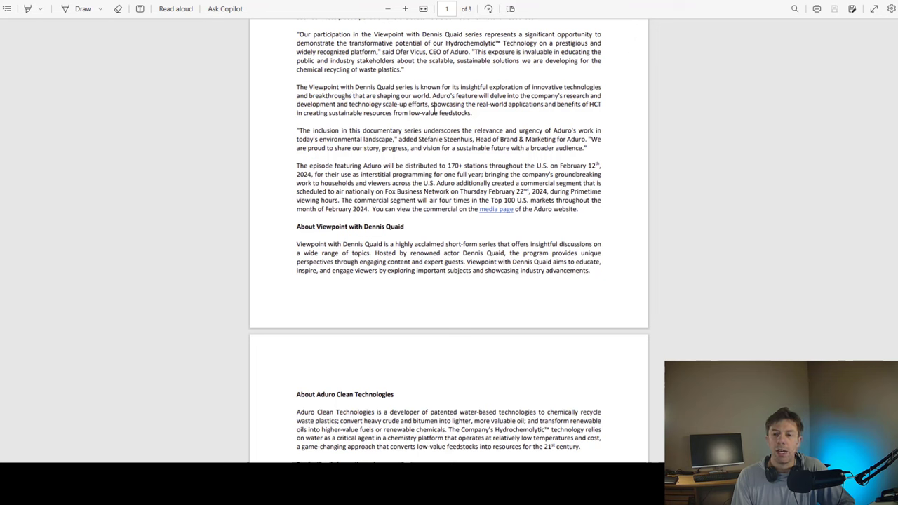
mouse_move(477, 95)
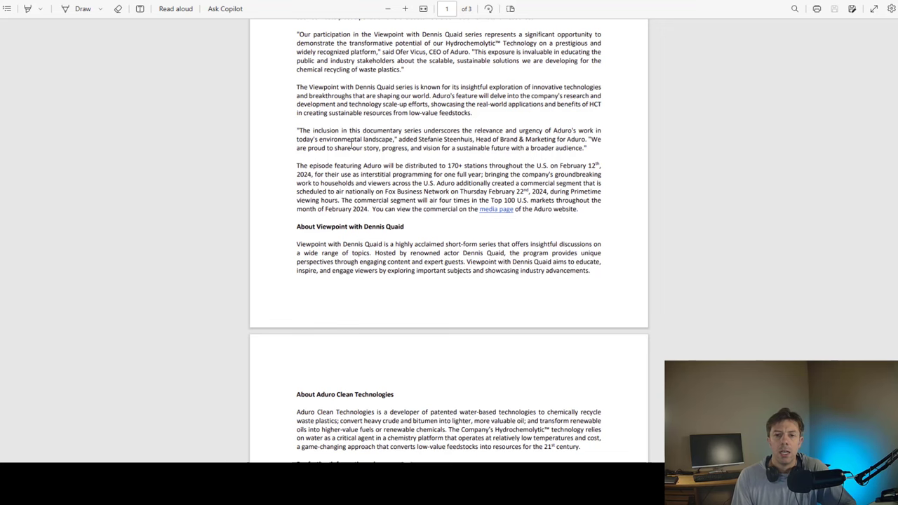
scroll("down", 3)
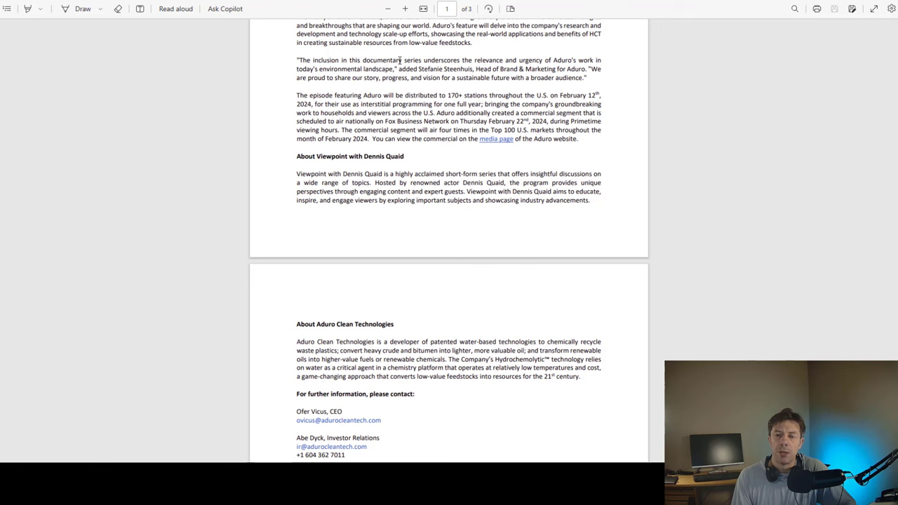
mouse_move(463, 61)
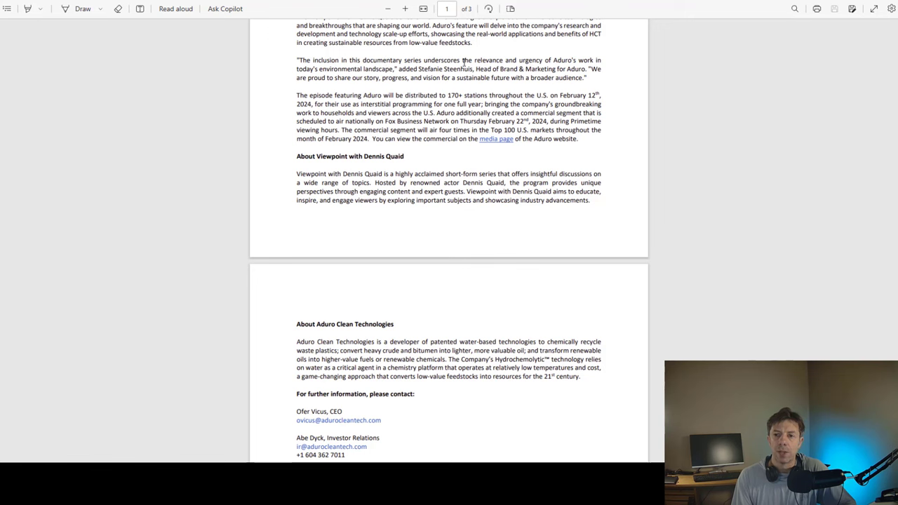
mouse_move(588, 59)
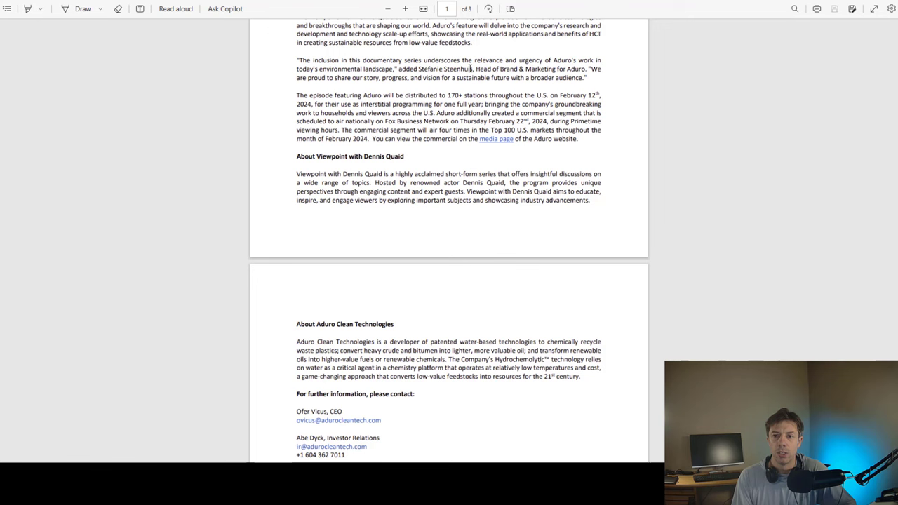
mouse_move(612, 74)
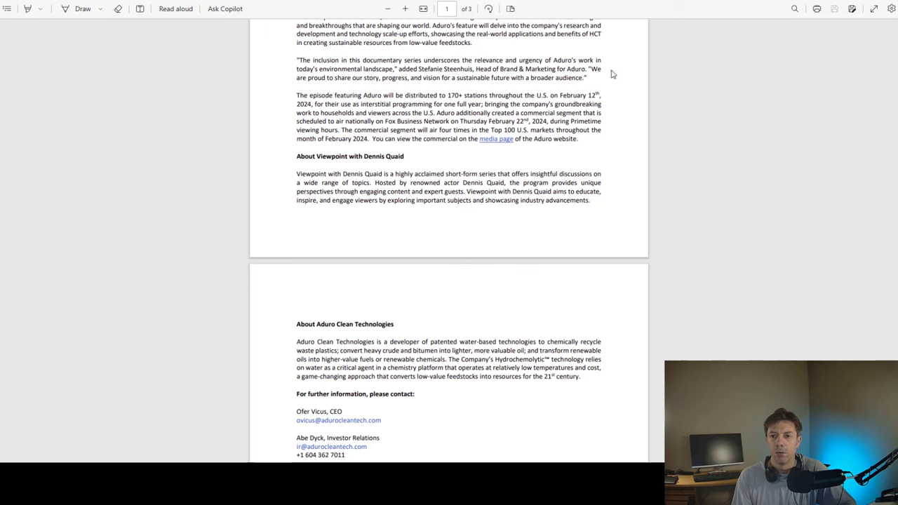
mouse_move(346, 82)
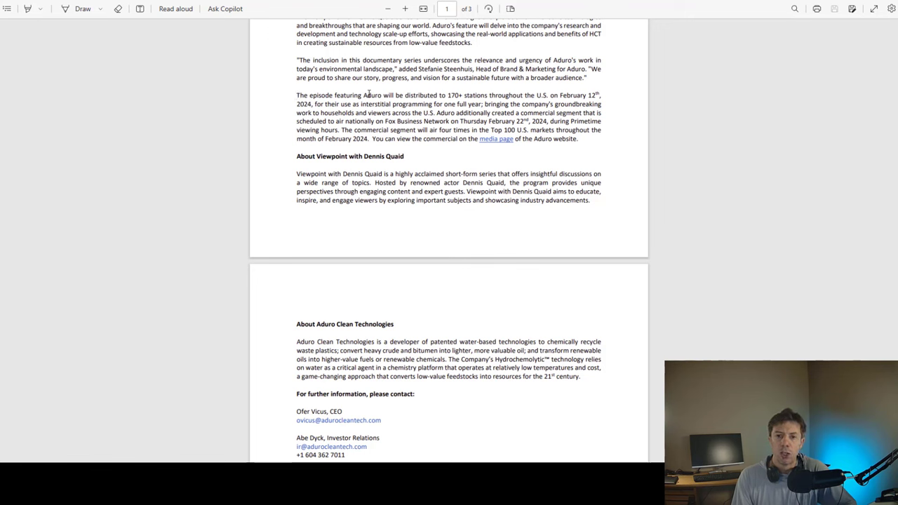
mouse_move(446, 95)
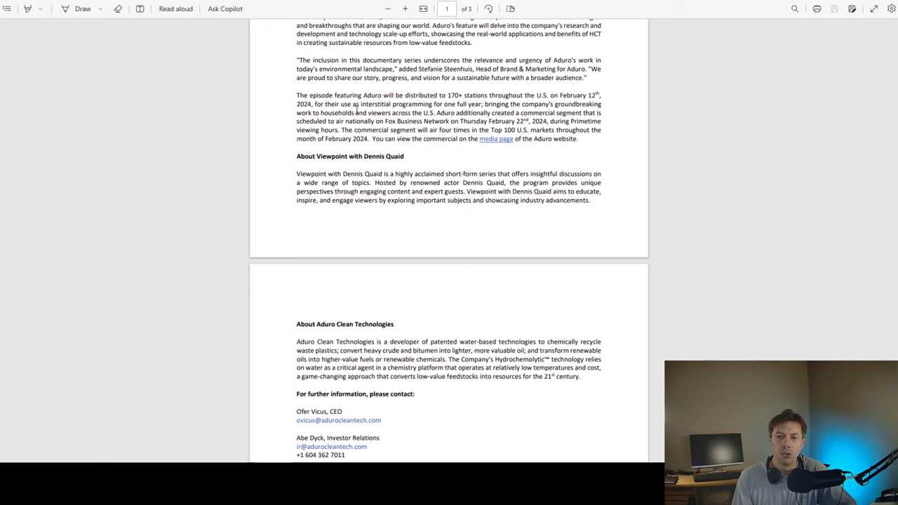
mouse_move(434, 114)
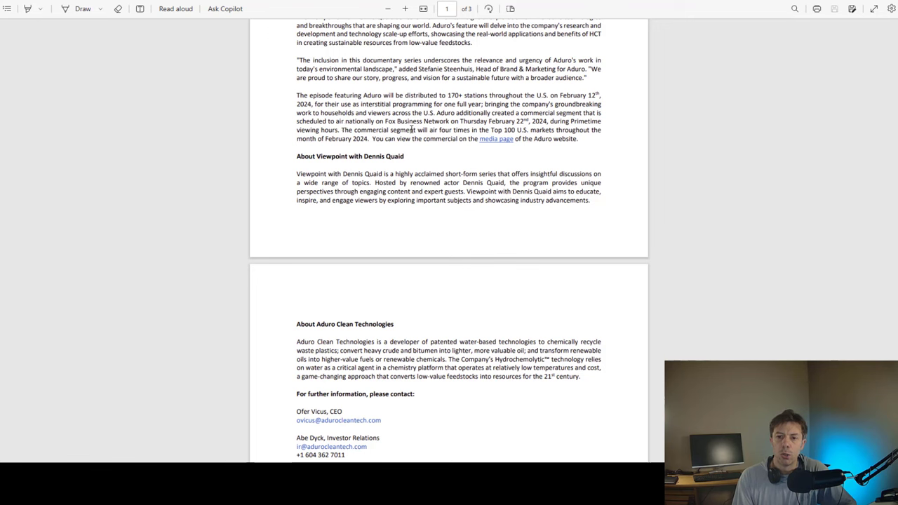
mouse_move(497, 130)
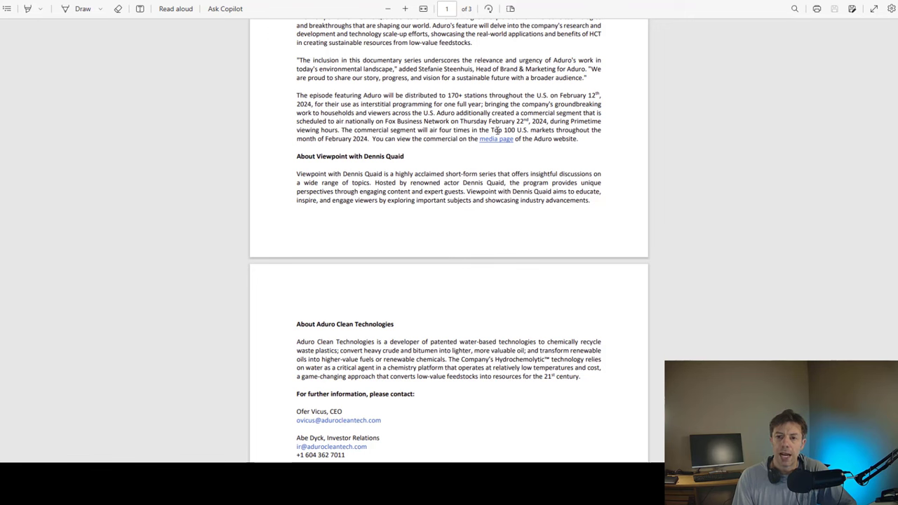
mouse_move(400, 145)
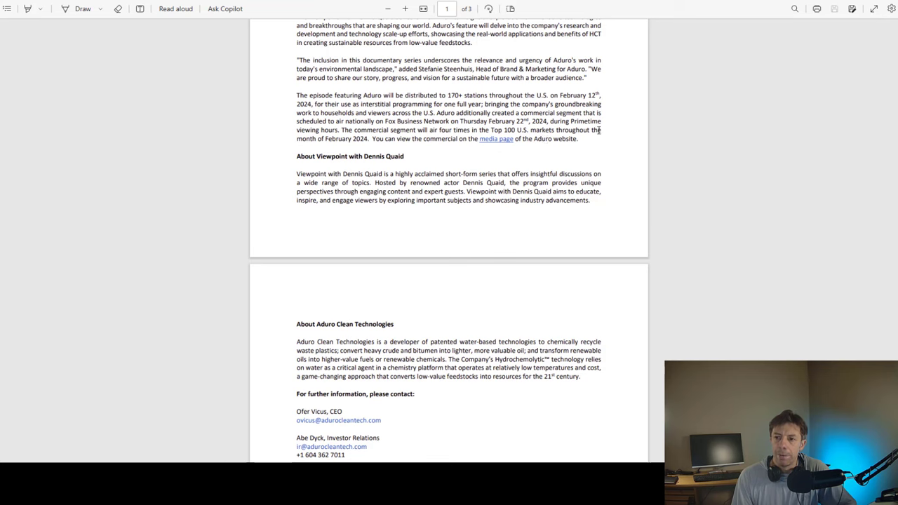
scroll("up", 3)
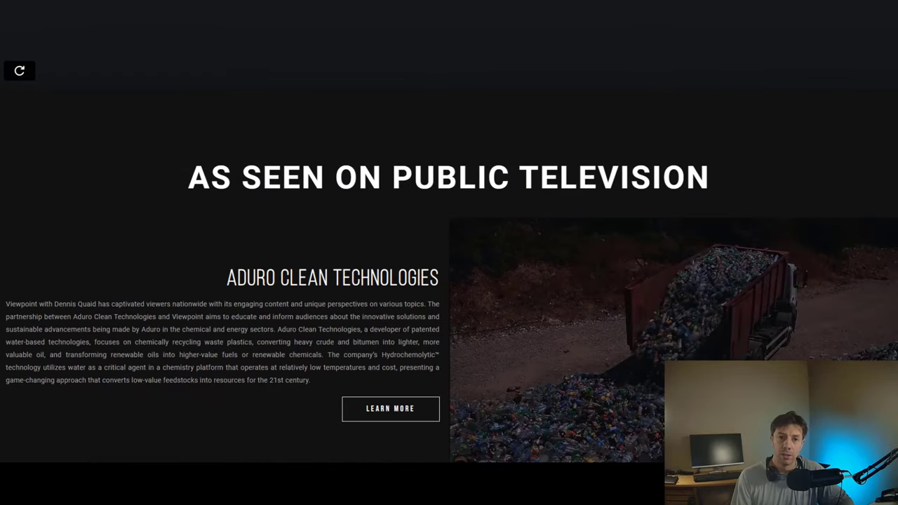
- Scroll past the Aduro section to Recent Accolades, then back up to 18 Years of Innovation
scroll("down", 3)
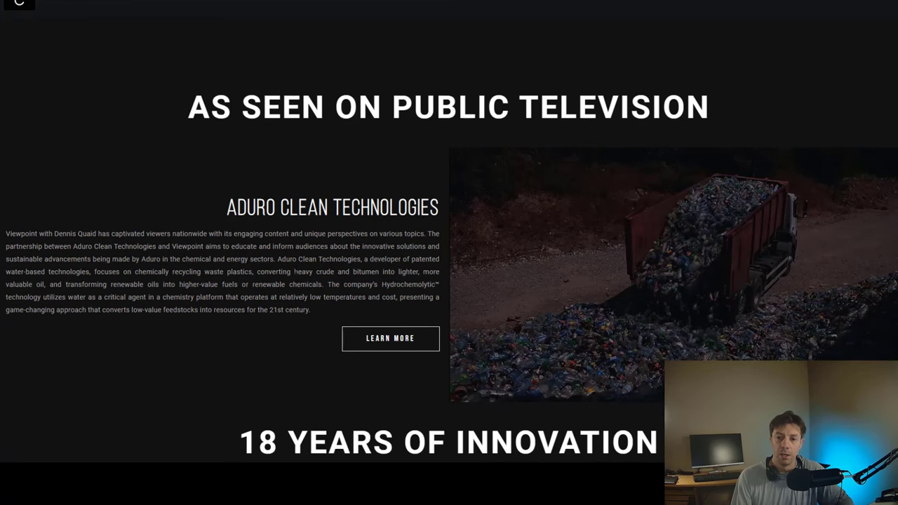
scroll("down", 3)
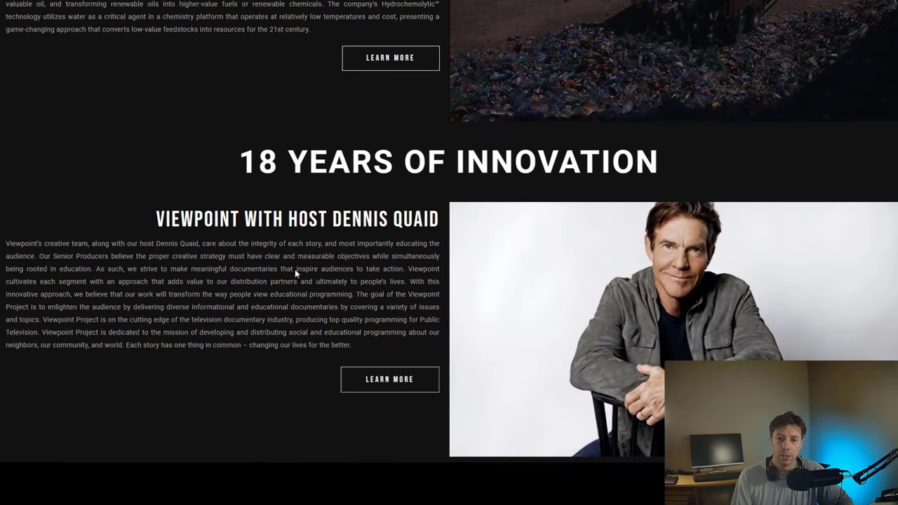
scroll("down", 3)
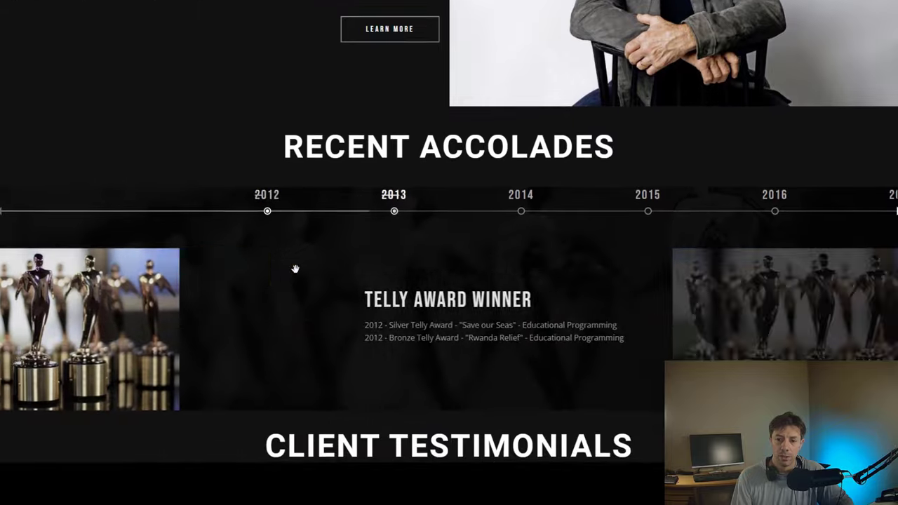
scroll("up", 3)
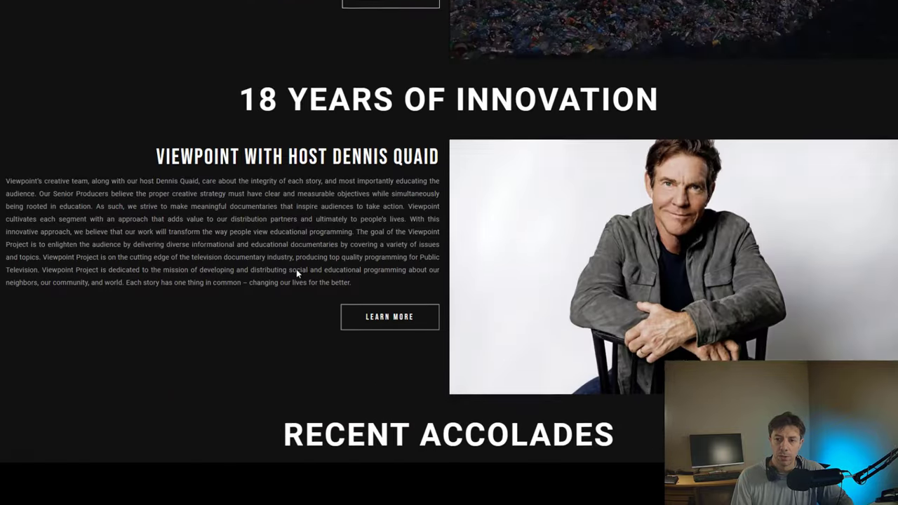